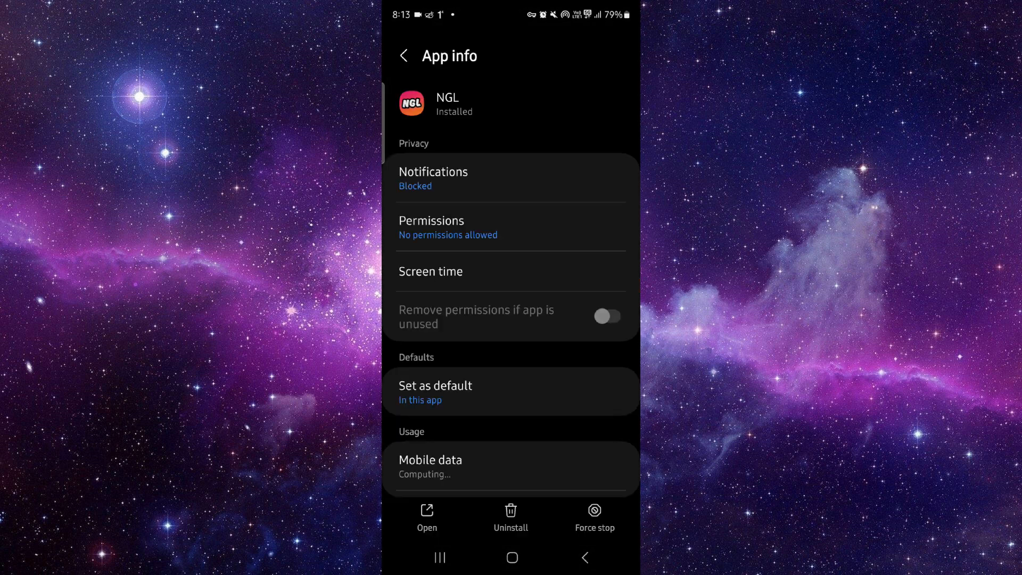
Bring up the recent apps list with the NGL card in front
scroll(down, 3)
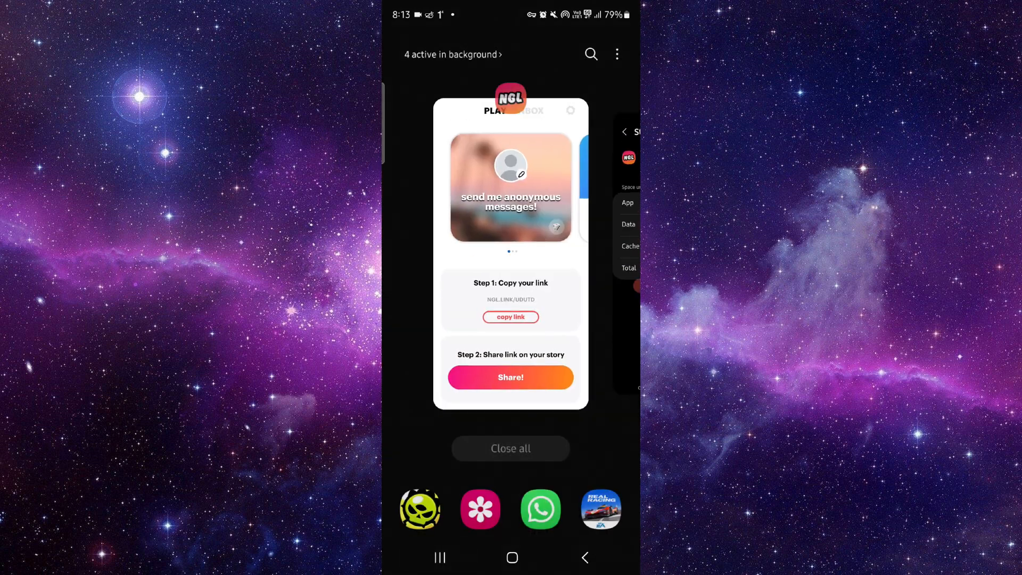
Reopen NGL from Recents, check the INBOX, and land on PLAY showing NGL.LINK/UDUTD
click(510, 189)
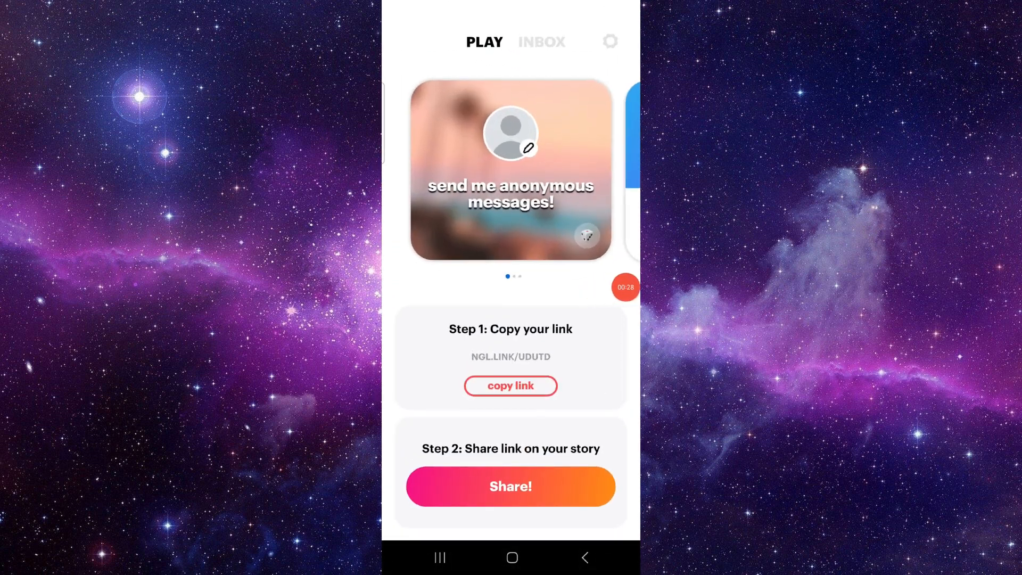
click(541, 42)
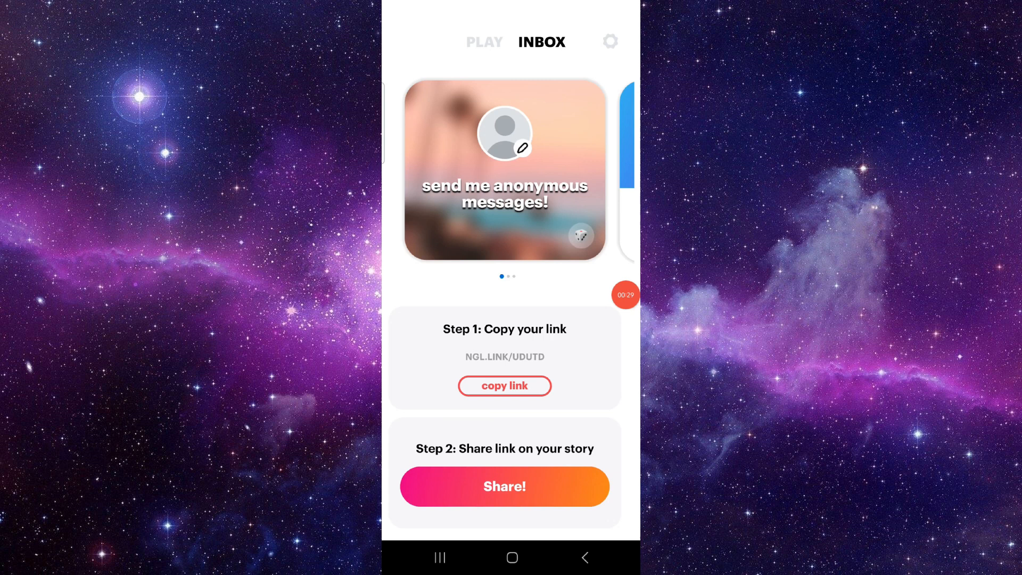
click(485, 42)
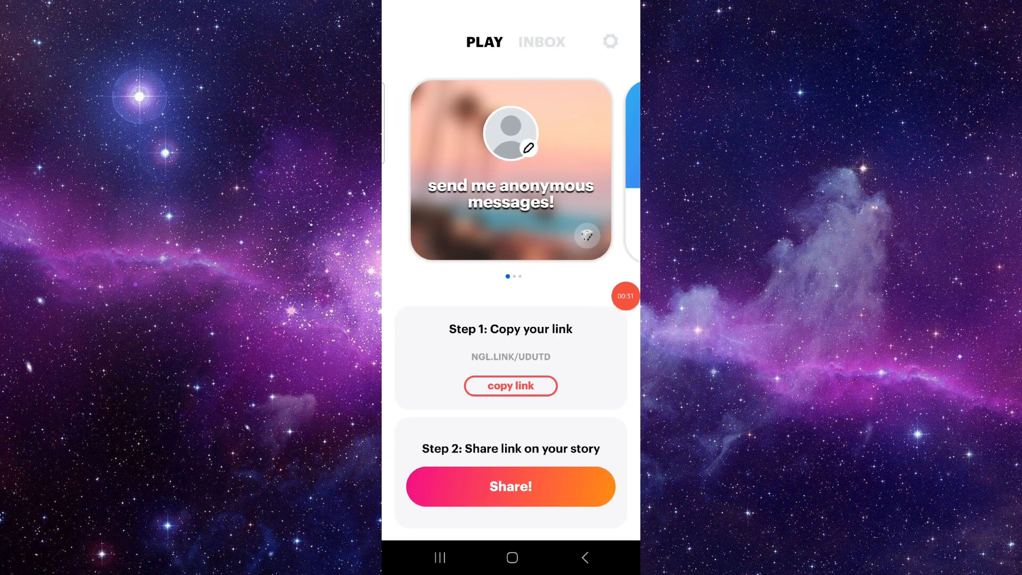